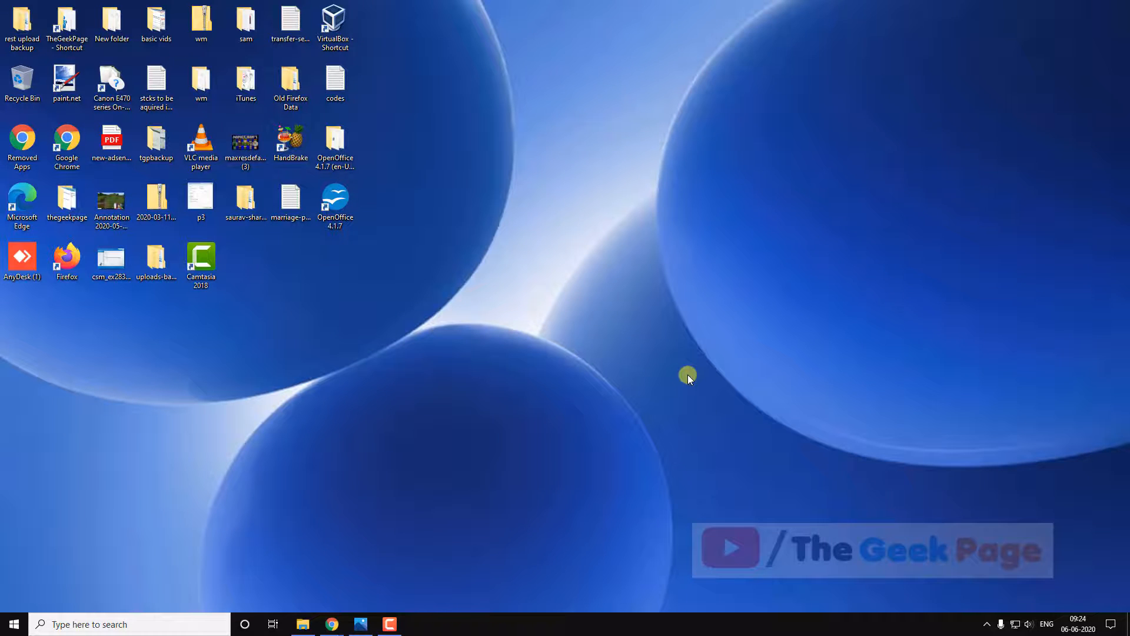
From the Start quick-links menu, enter main.cpl as the Run command for mouse settings.
{"action": "right_click", "coordinate": [13, 624]}
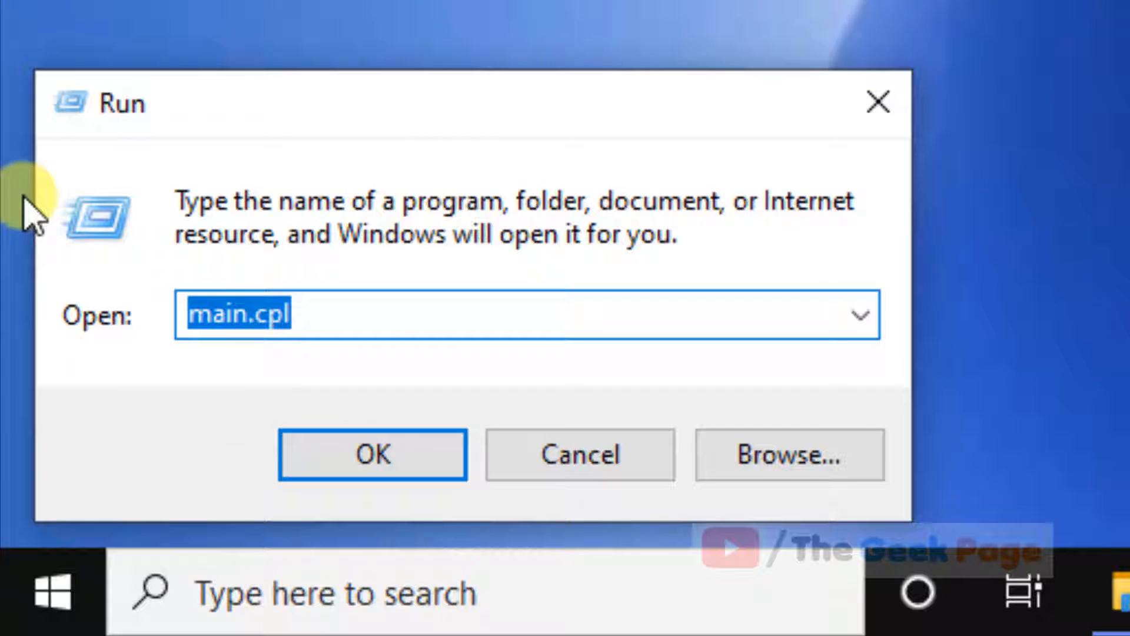
{"action": "type", "text": "mai"}
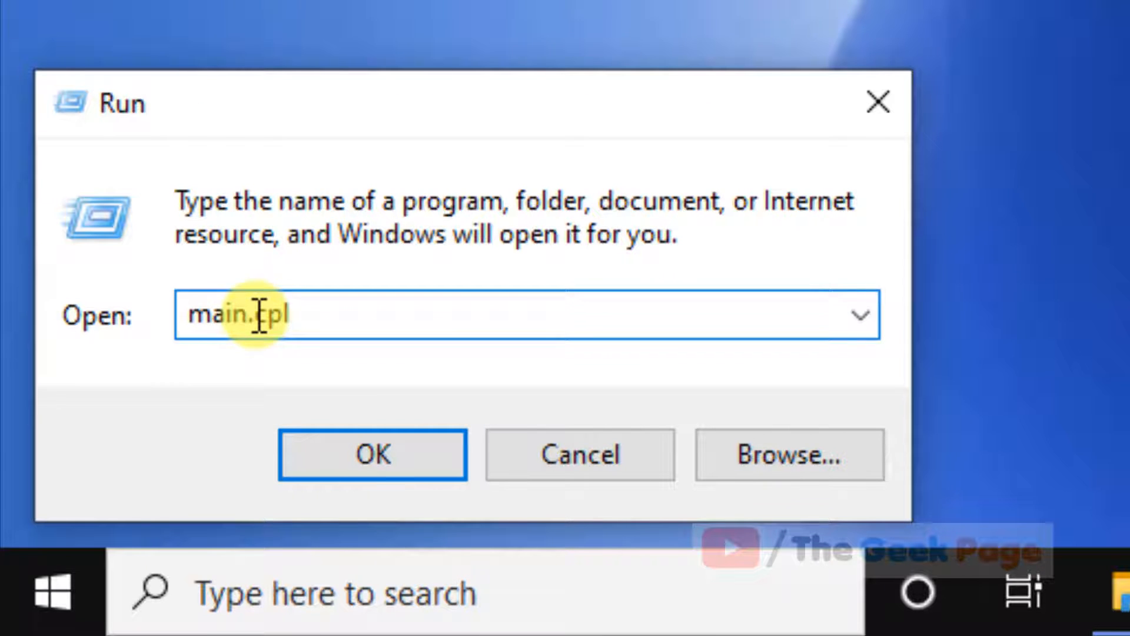
Run main.cpl to bring up Mouse Properties listing the Synaptics TouchPad.
{"action": "left_click", "coordinate": [372, 455]}
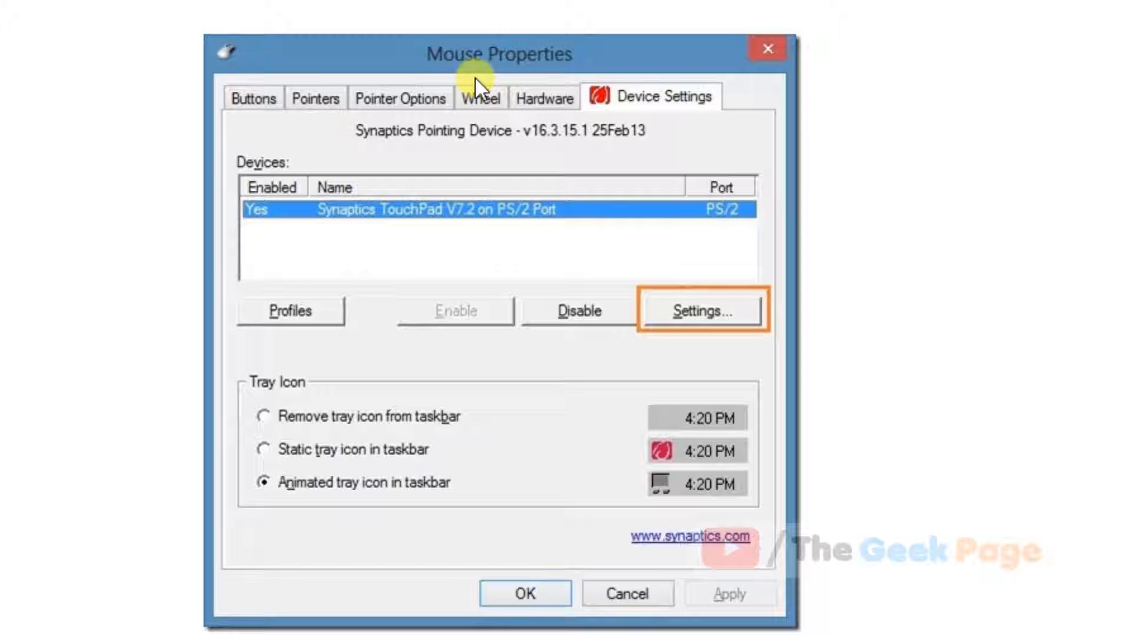
{"action": "mouse_move", "coordinate": [649, 115]}
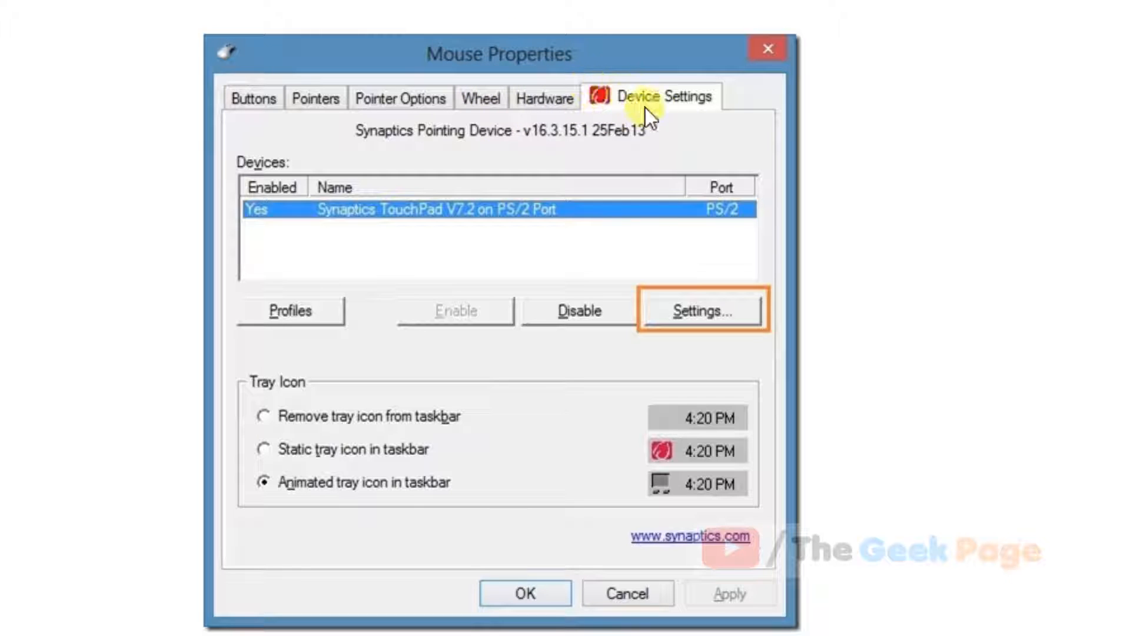
{"action": "mouse_move", "coordinate": [488, 155]}
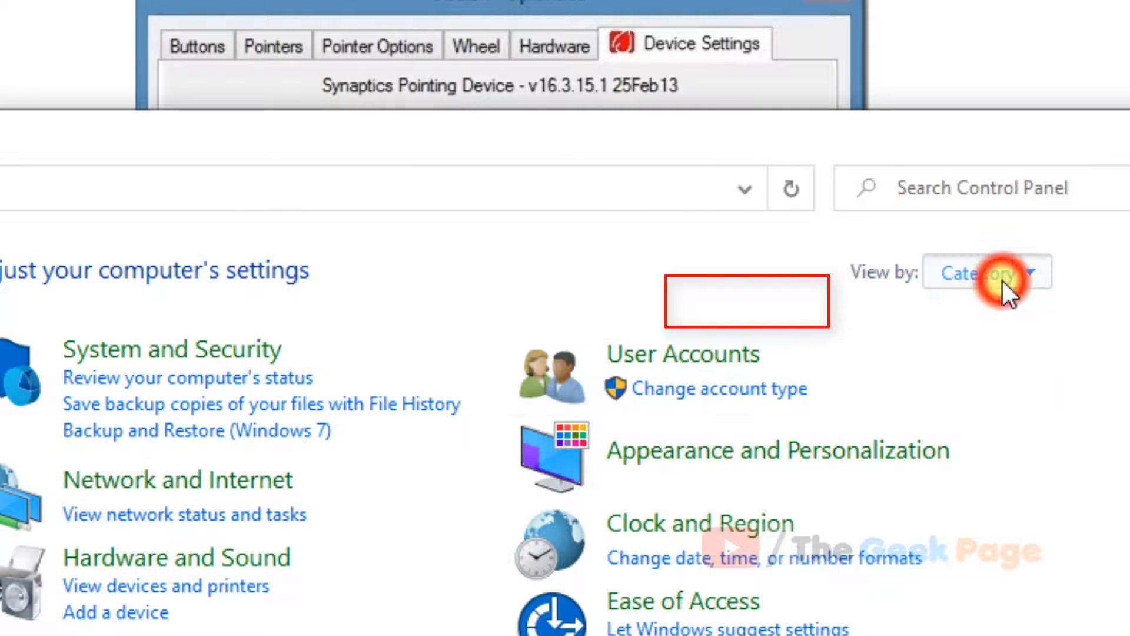
{"action": "left_click", "coordinate": [981, 272]}
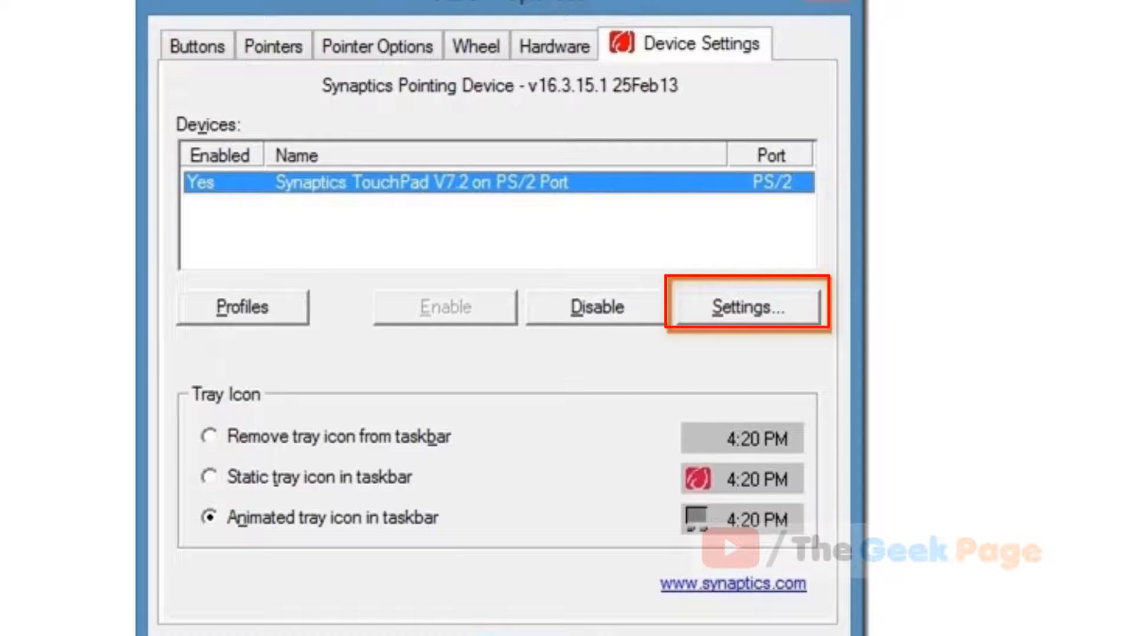
{"action": "left_click", "coordinate": [745, 306]}
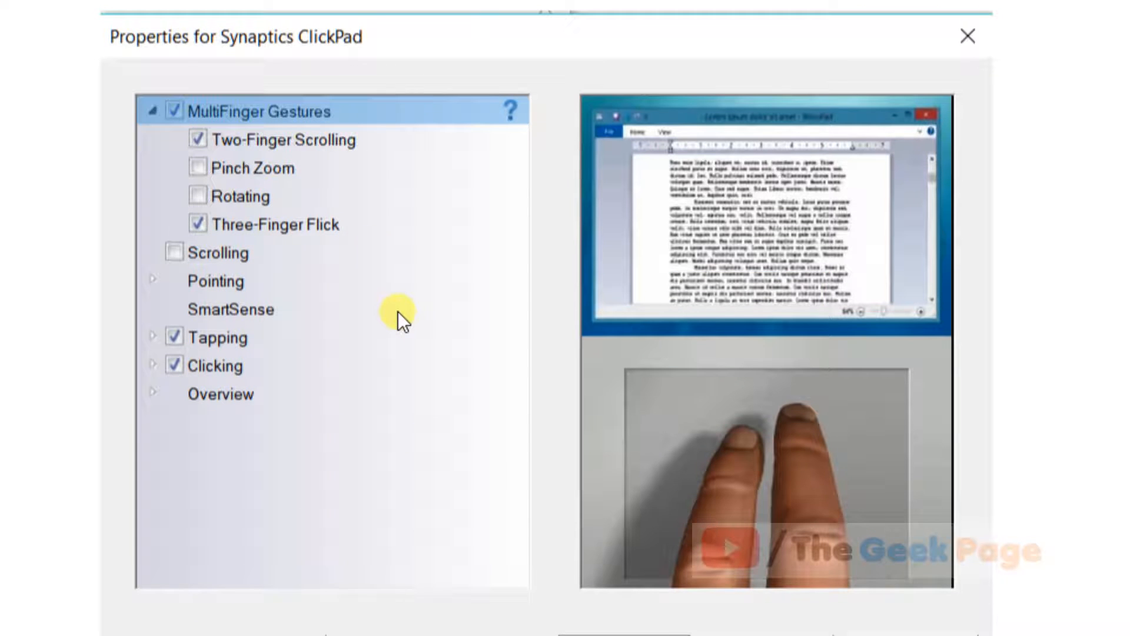
{"action": "mouse_move", "coordinate": [325, 281]}
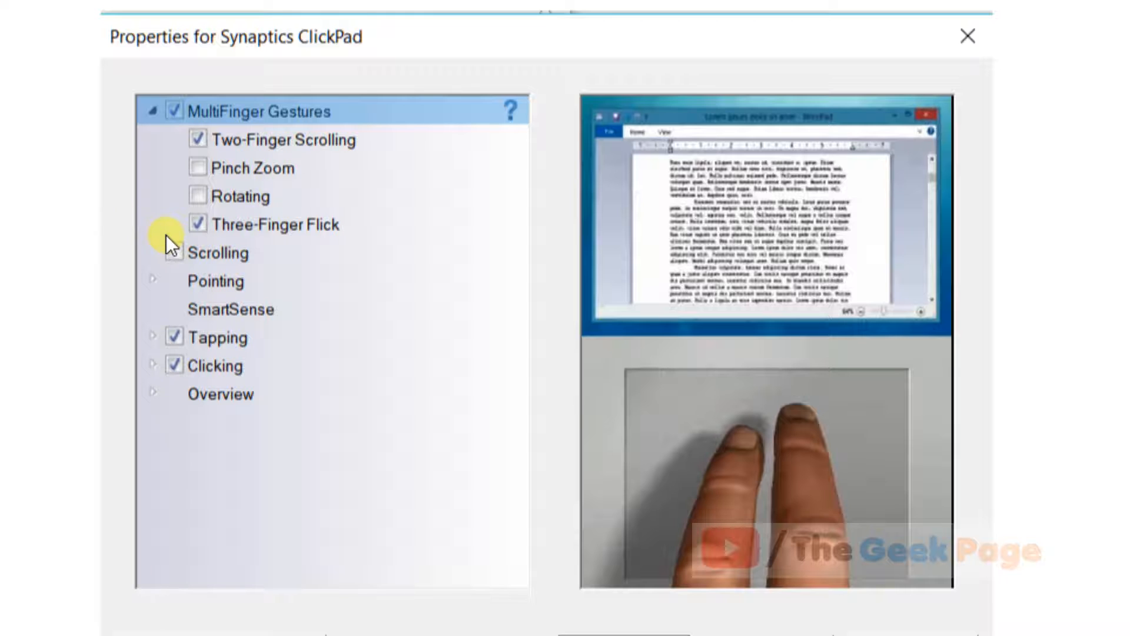
Uncheck the Scrolling and Two-Finger Scrolling multi-finger gestures.
{"action": "left_click", "coordinate": [172, 252]}
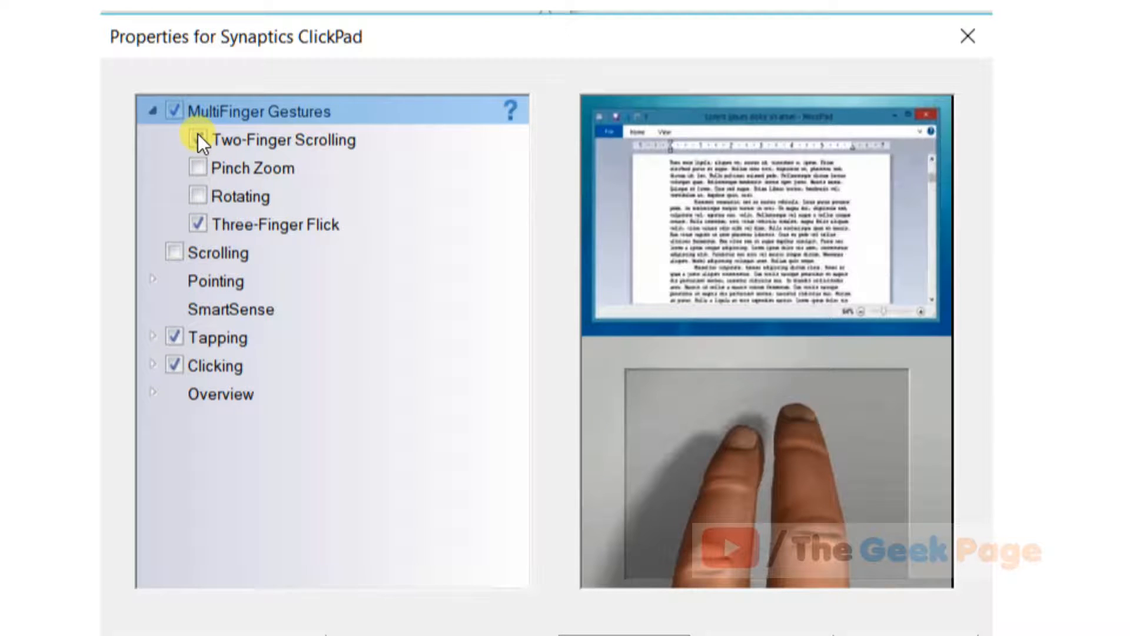
{"action": "left_click", "coordinate": [195, 139]}
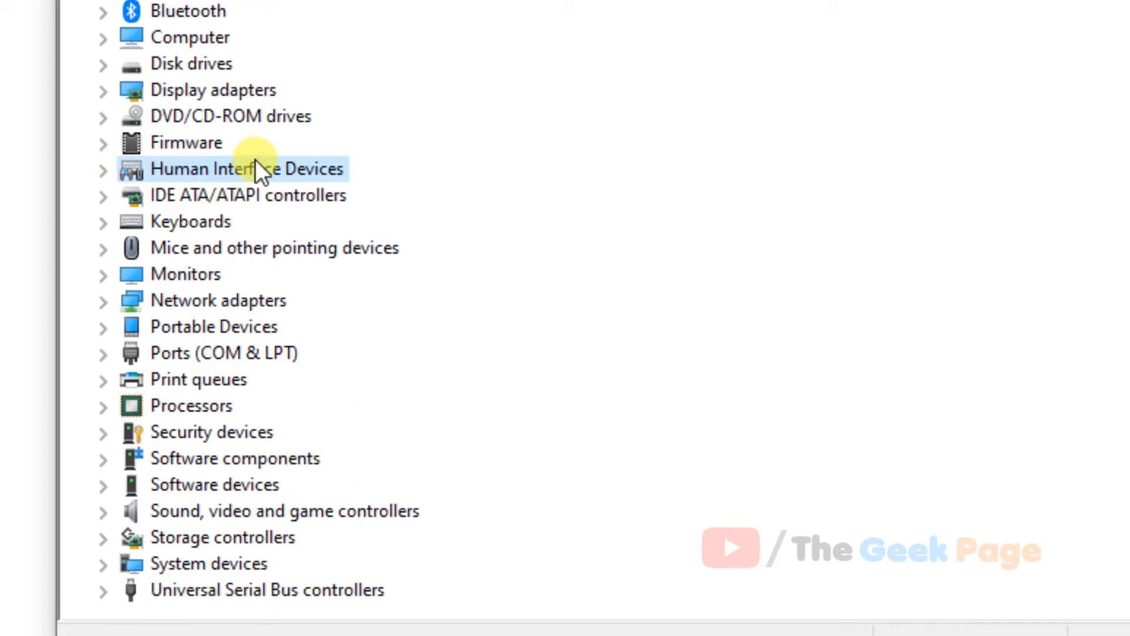
Bring up the device menu with Disable device for the HID-compliant touch screen.
{"action": "right_click", "coordinate": [296, 408]}
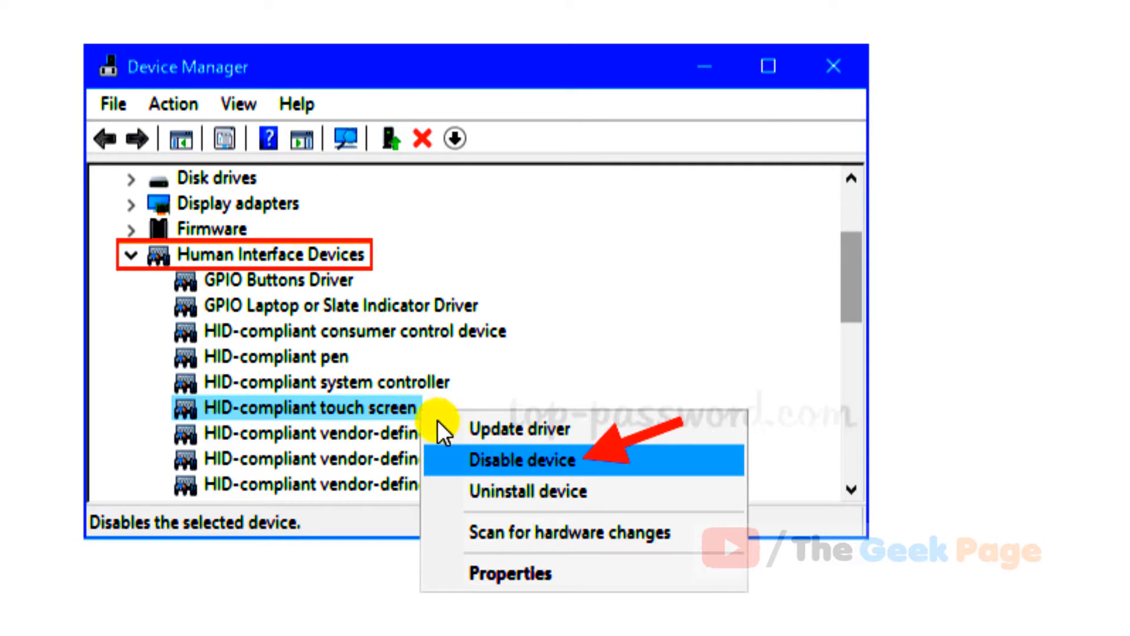
{"action": "mouse_move", "coordinate": [532, 472]}
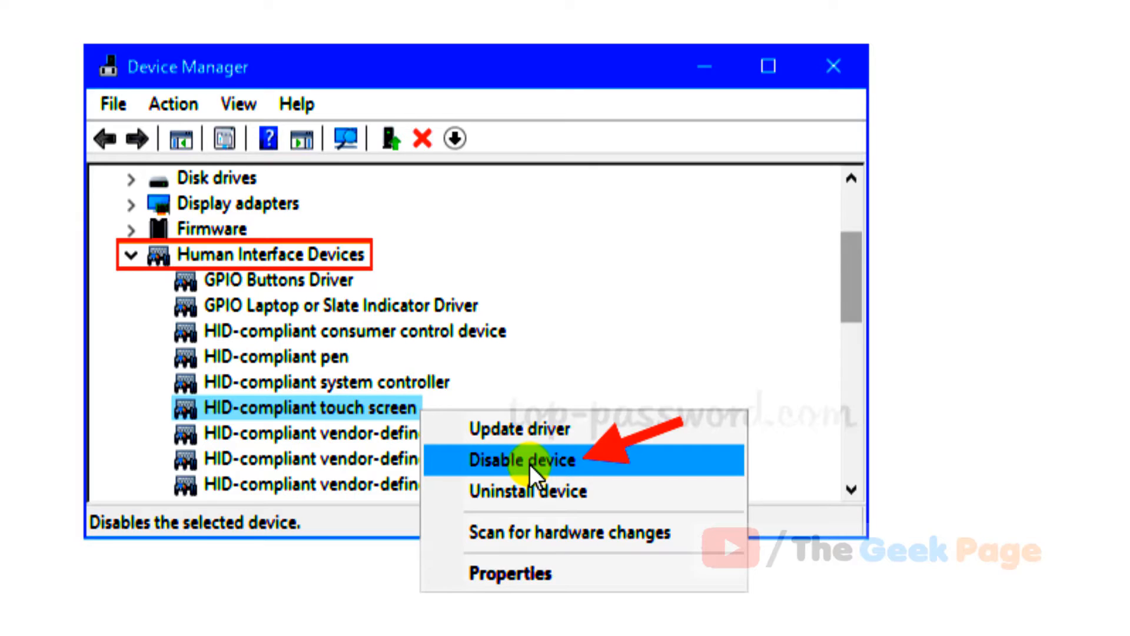